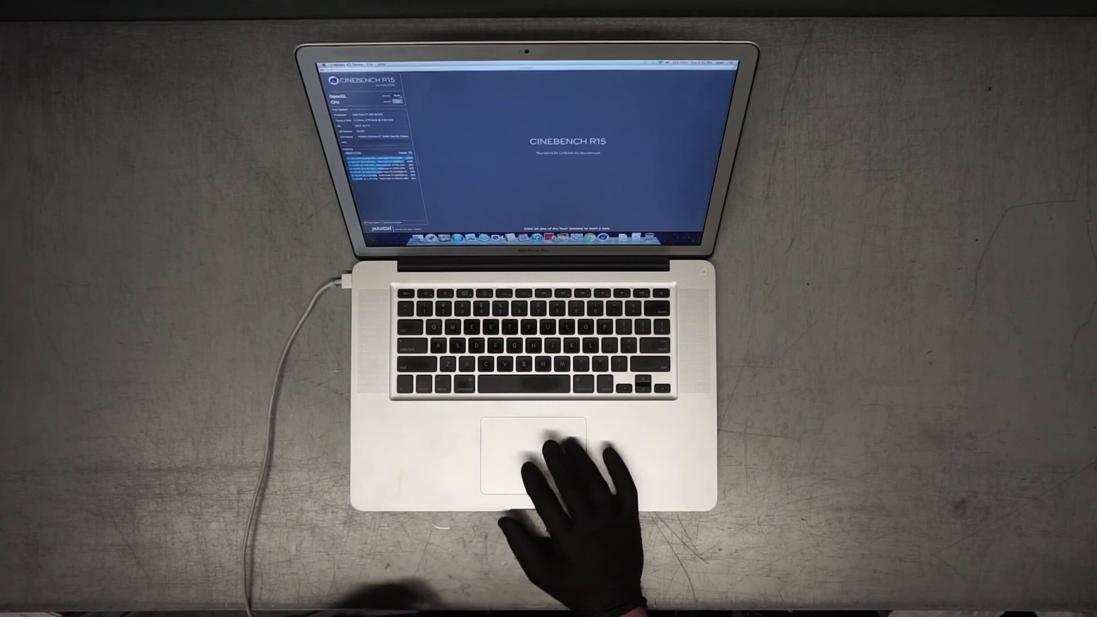
Start the OpenGL graphics benchmark run from the Cinebench R15 left panel.
click(399, 96)
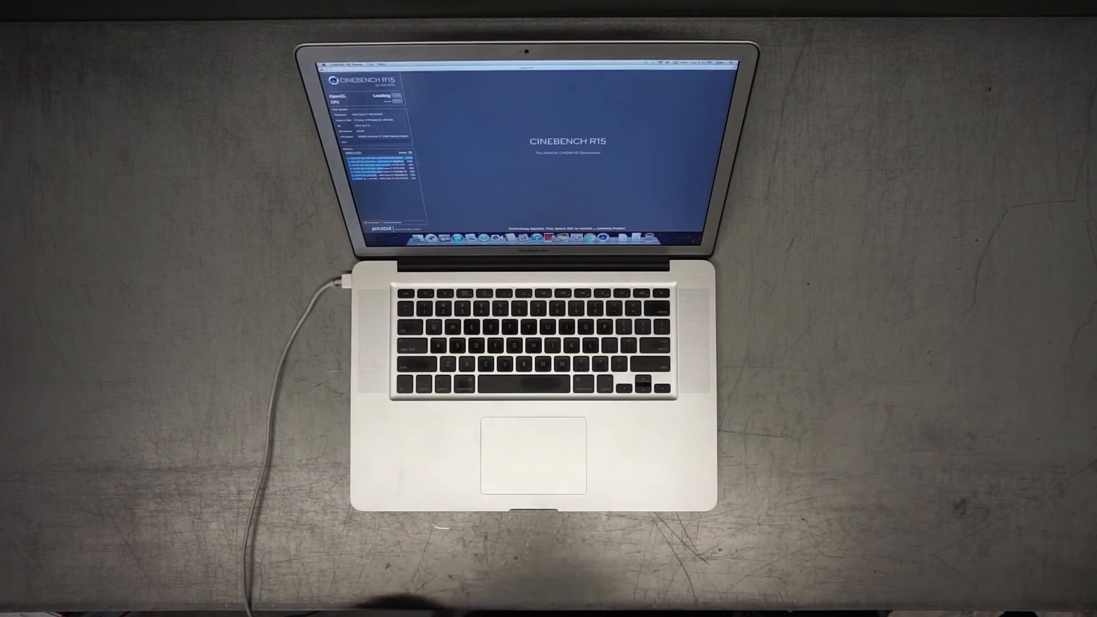